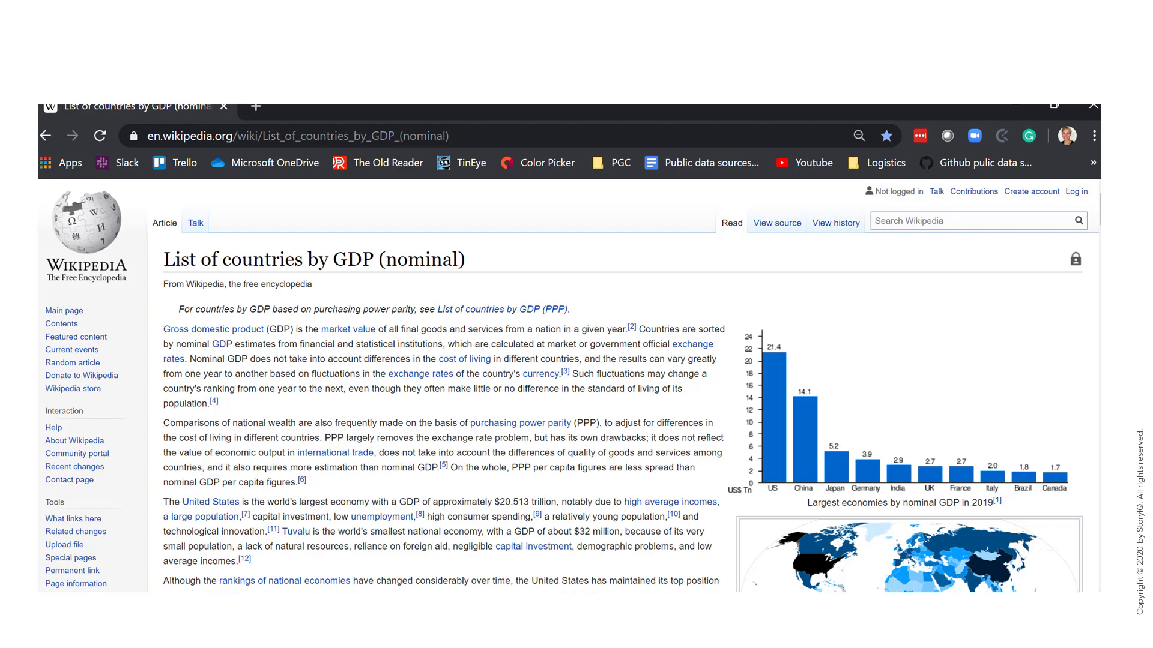
Copy the Wikipedia GDP page URL from Chrome and submit it to Excel's From Web import
{"action": "scroll", "scroll_direction": "down", "scroll_amount": 3}
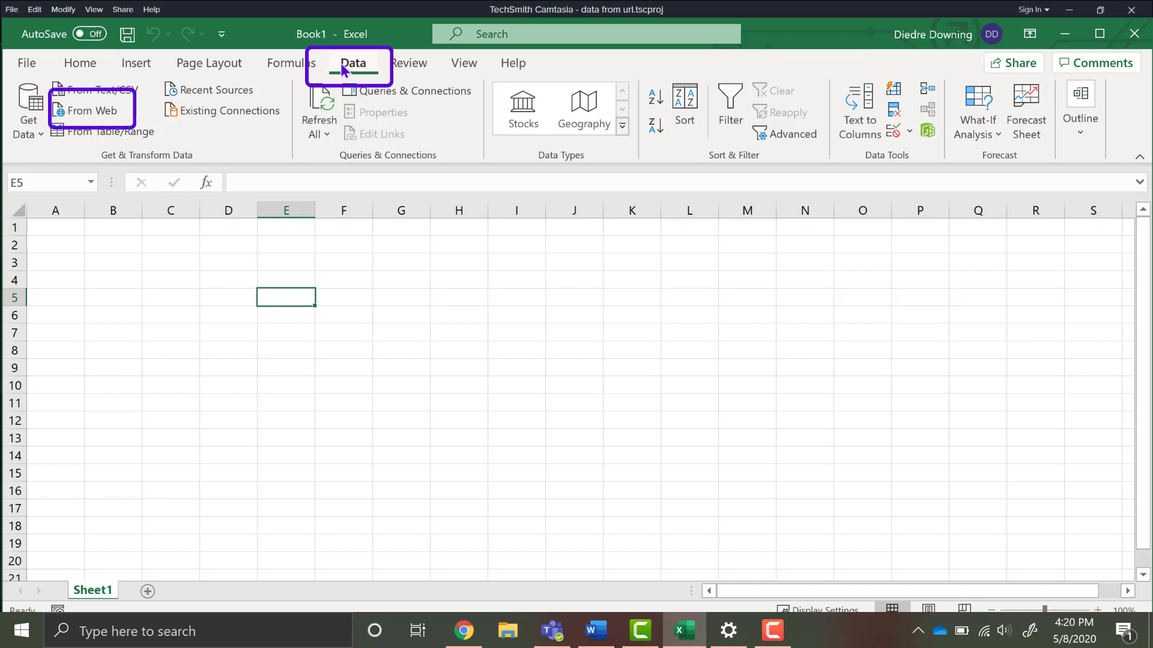
{"action": "mouse_move", "coordinate": [91, 110]}
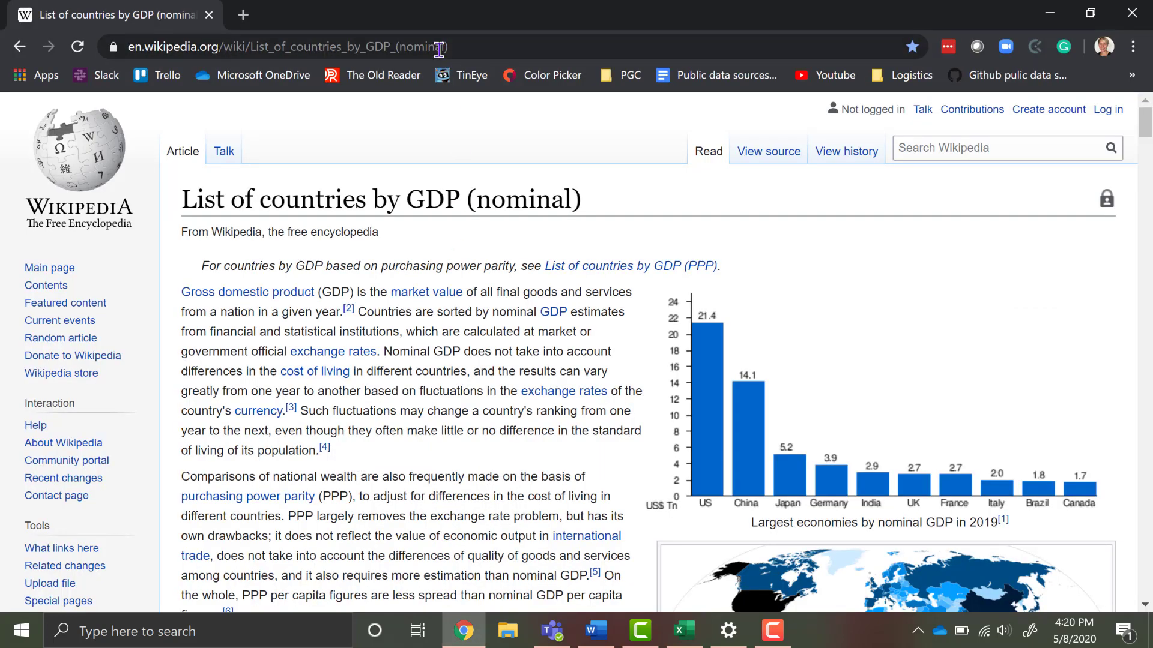
{"action": "left_click", "coordinate": [294, 47]}
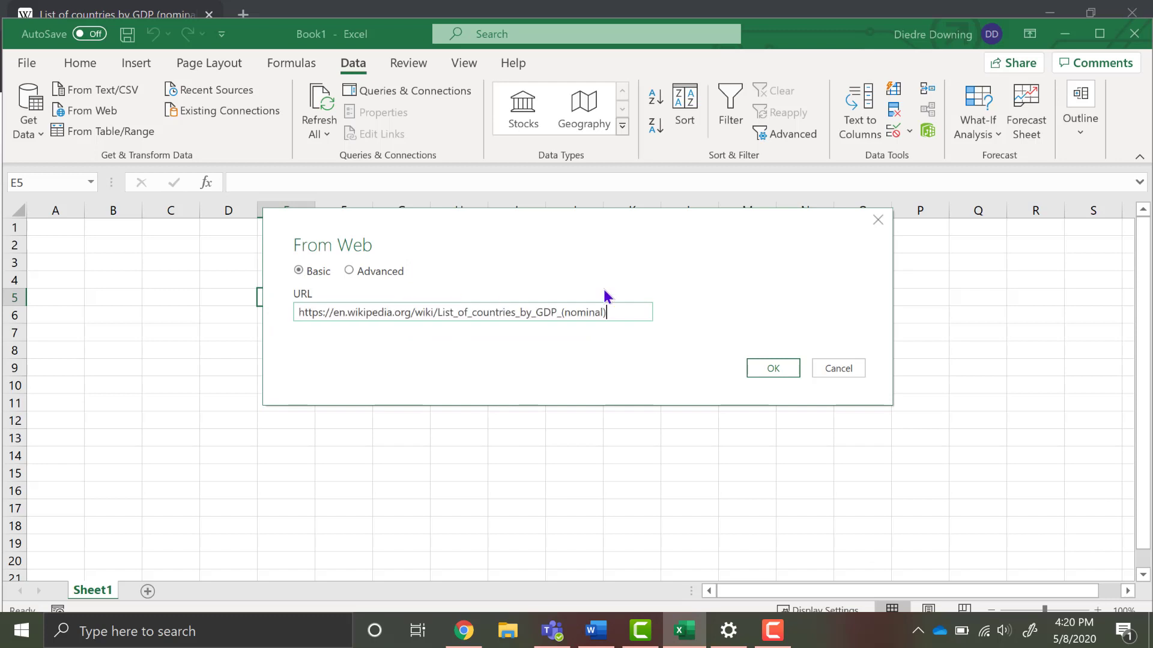
{"action": "left_click", "coordinate": [767, 369]}
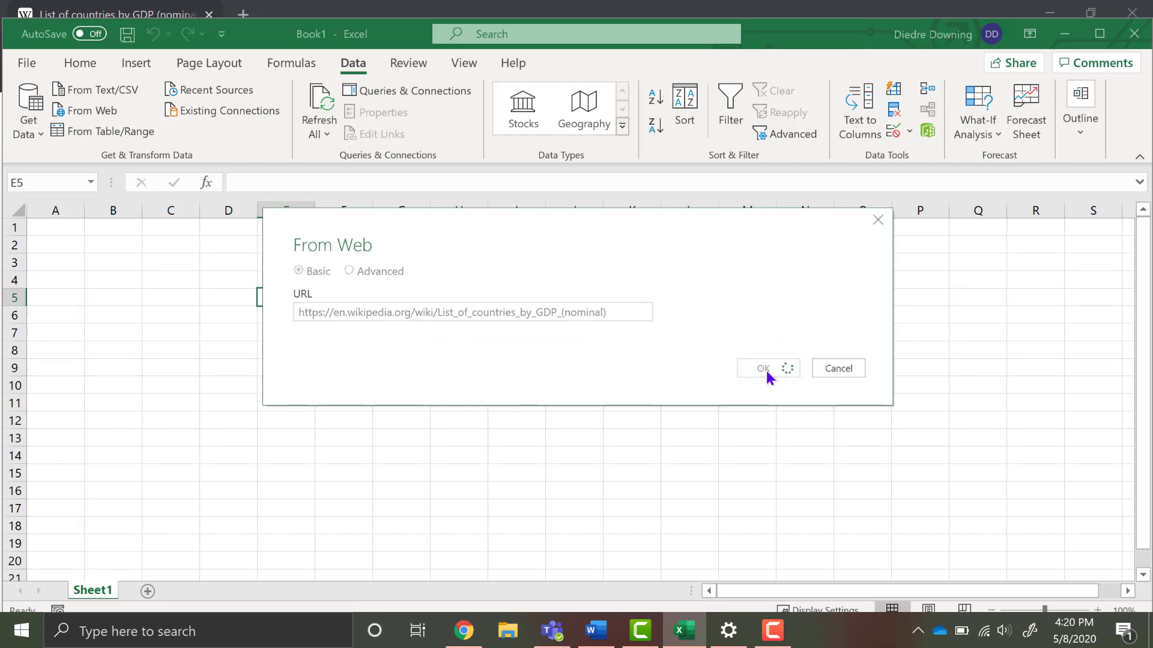
{"action": "left_click", "coordinate": [763, 369]}
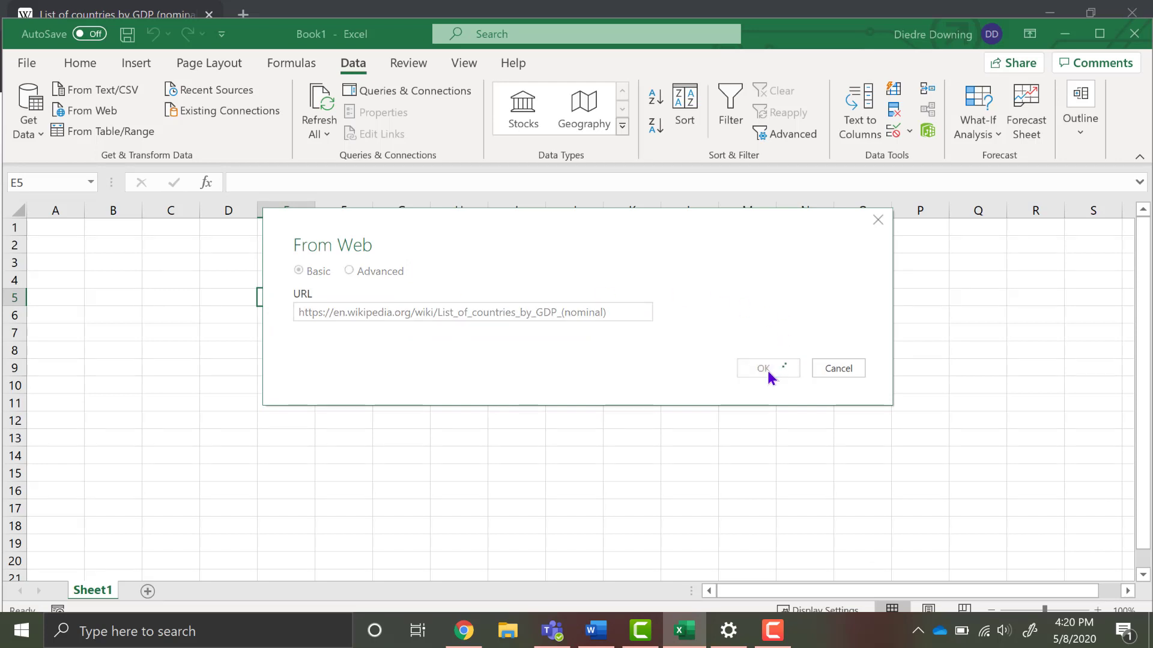
Preview Table 1 and Table 2 in the Navigator to find the country GDP figures
{"action": "left_click", "coordinate": [763, 369]}
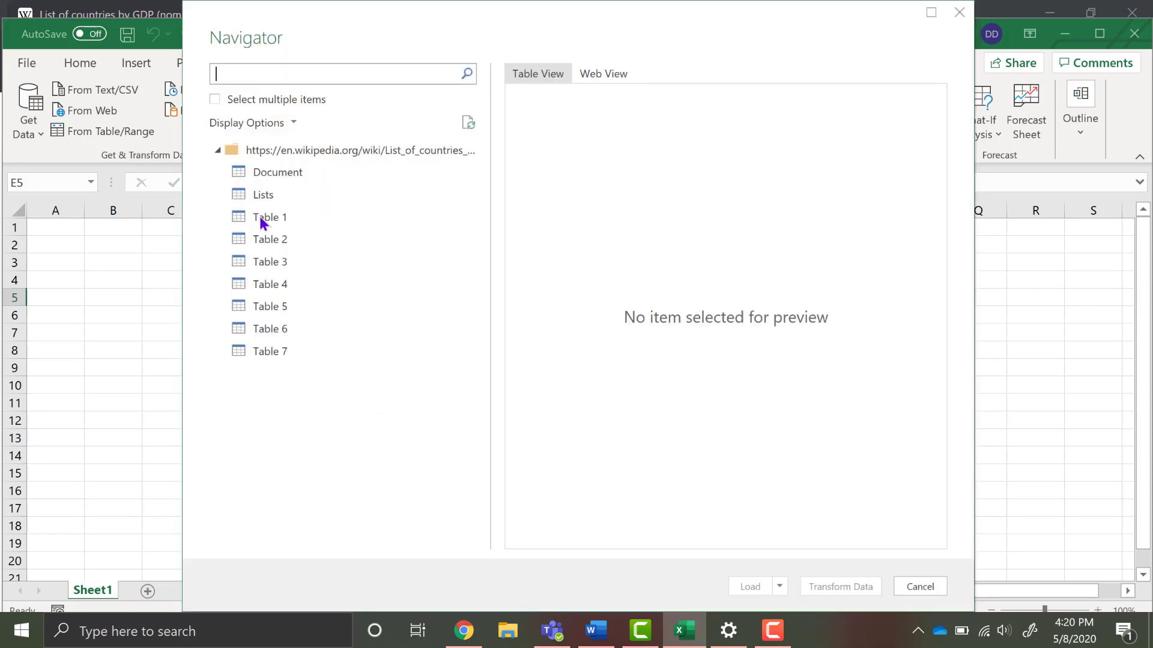
{"action": "left_click", "coordinate": [269, 217]}
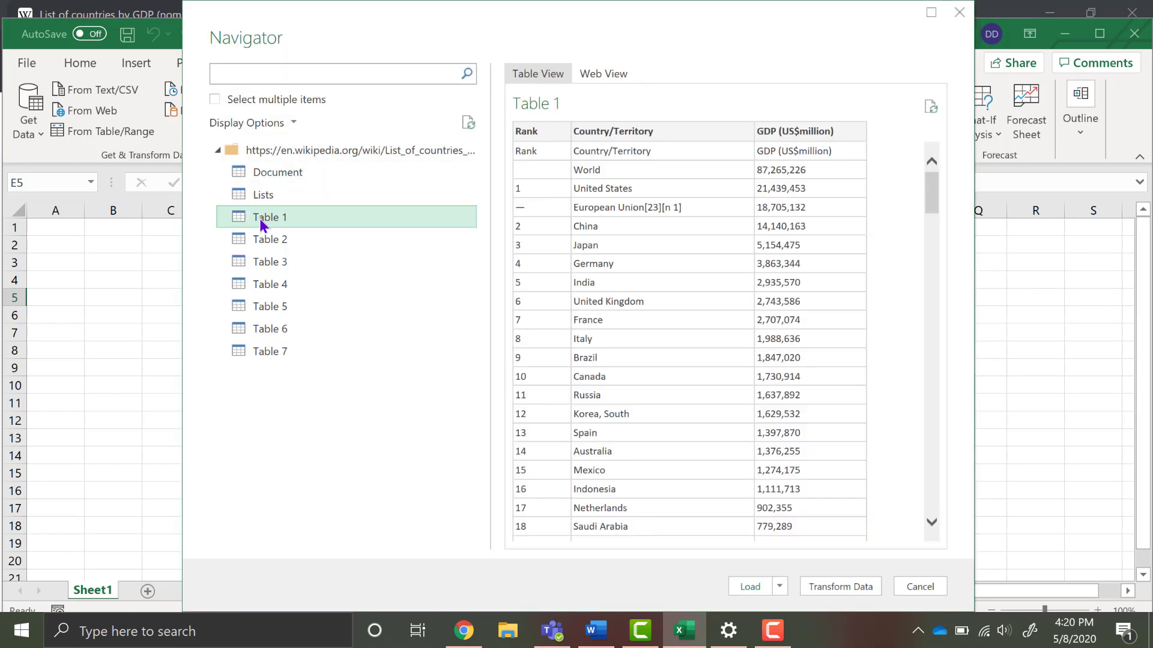
{"action": "left_click", "coordinate": [269, 239]}
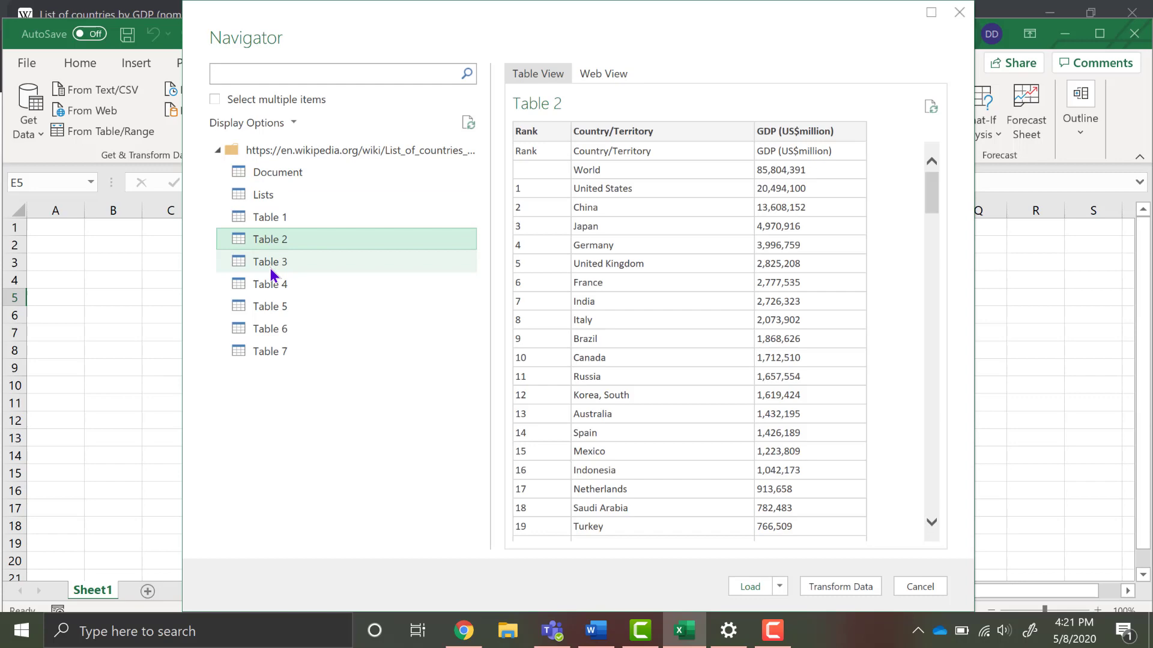
{"action": "left_click", "coordinate": [269, 262]}
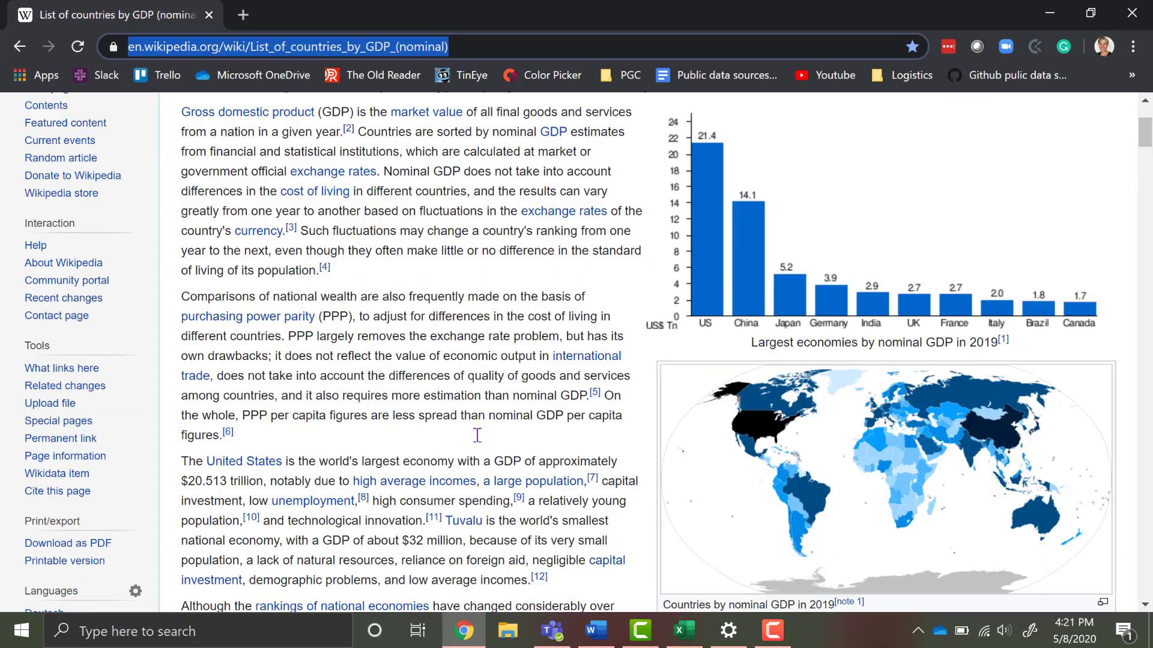
Scroll the Wikipedia article to the Lists section showing the IMF, World Bank and UN GDP tables
{"action": "scroll", "scroll_direction": "down", "scroll_amount": 3}
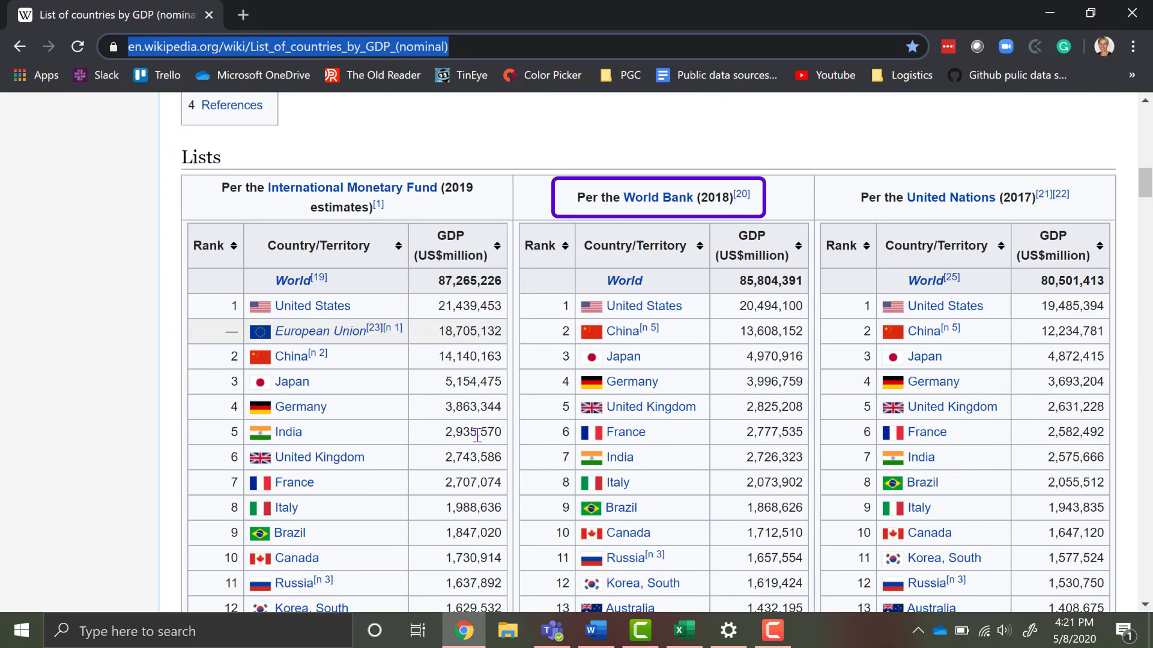
{"action": "mouse_move", "coordinate": [344, 272]}
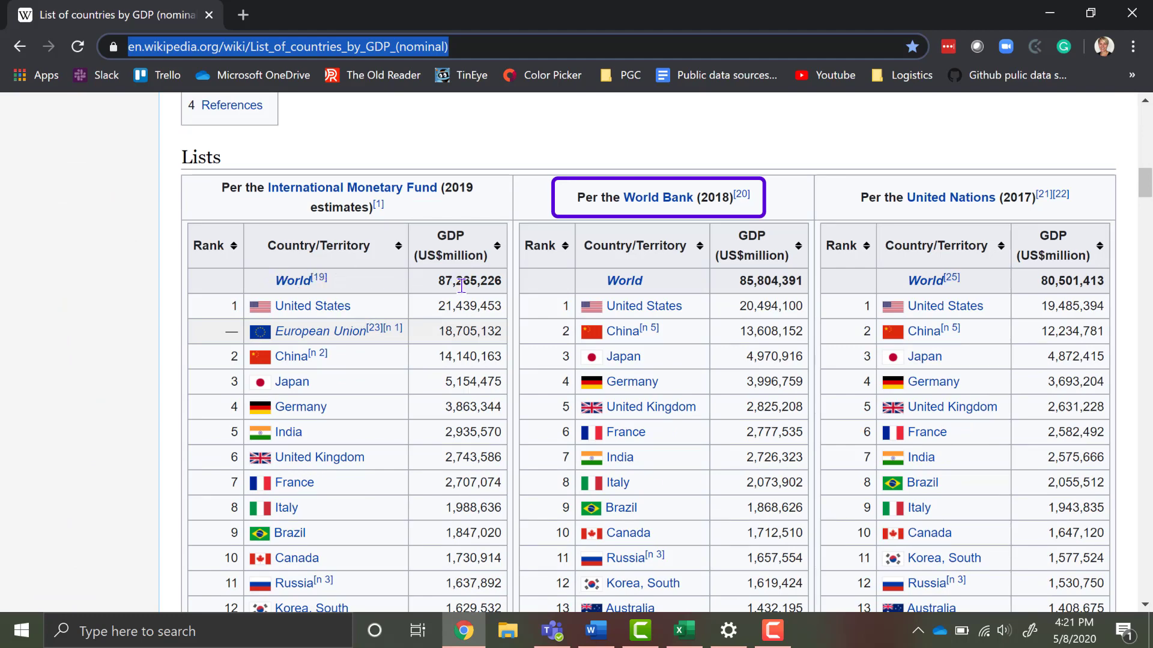
{"action": "mouse_move", "coordinate": [783, 297]}
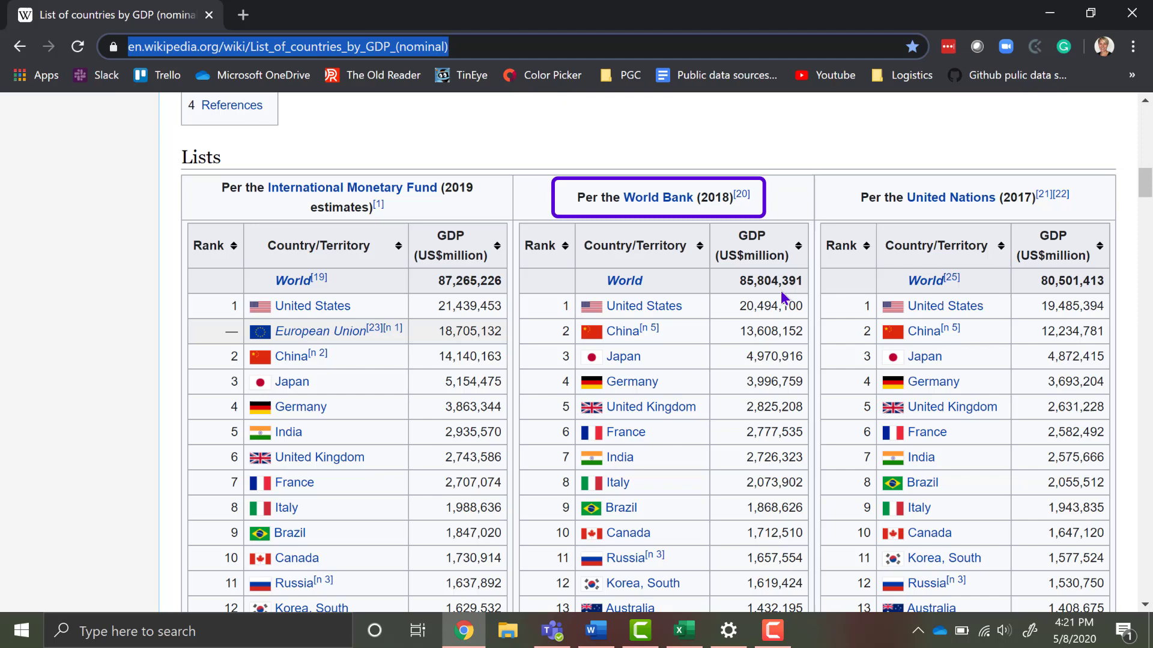
{"action": "mouse_move", "coordinate": [924, 297]}
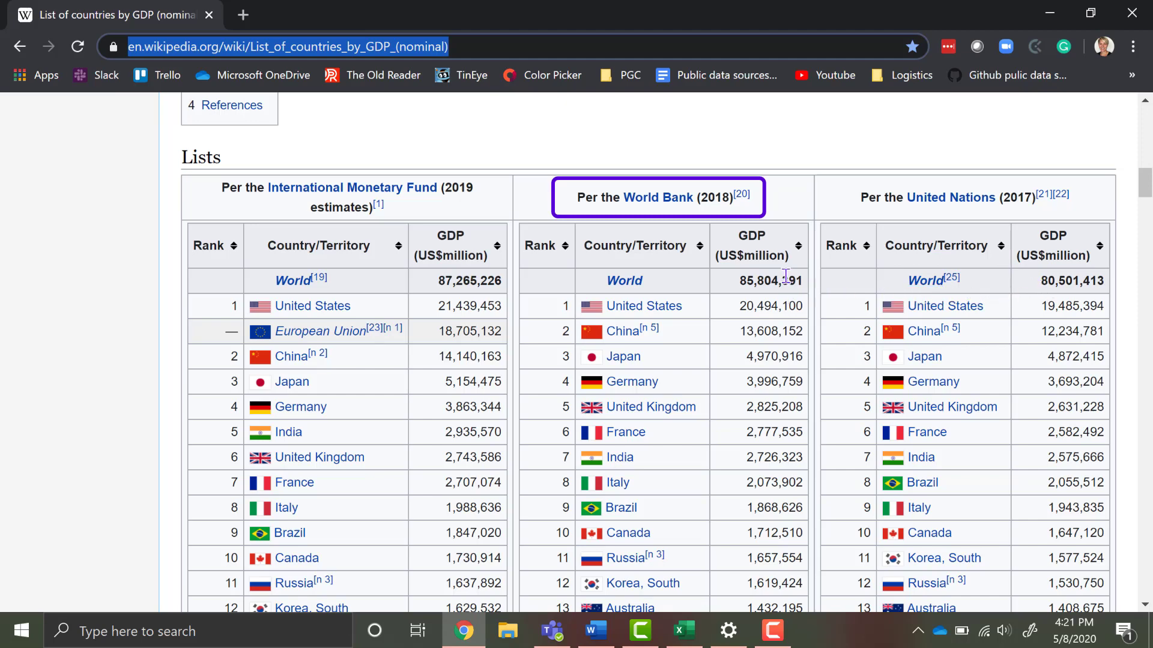
{"action": "mouse_move", "coordinate": [722, 290]}
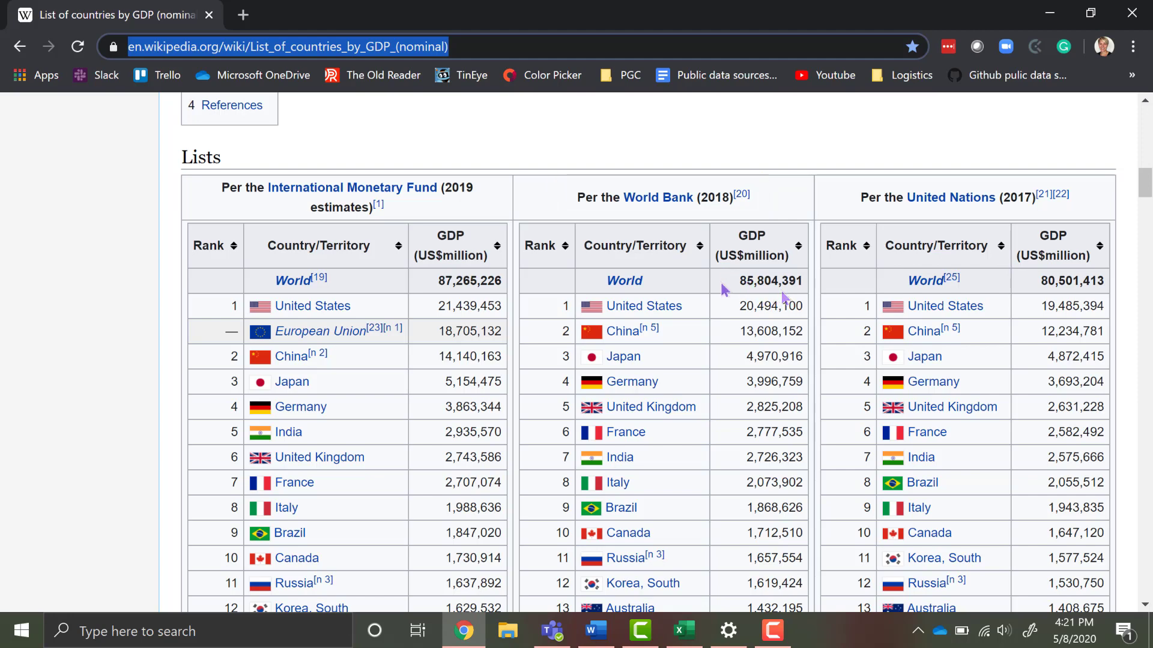
{"action": "mouse_move", "coordinate": [665, 627]}
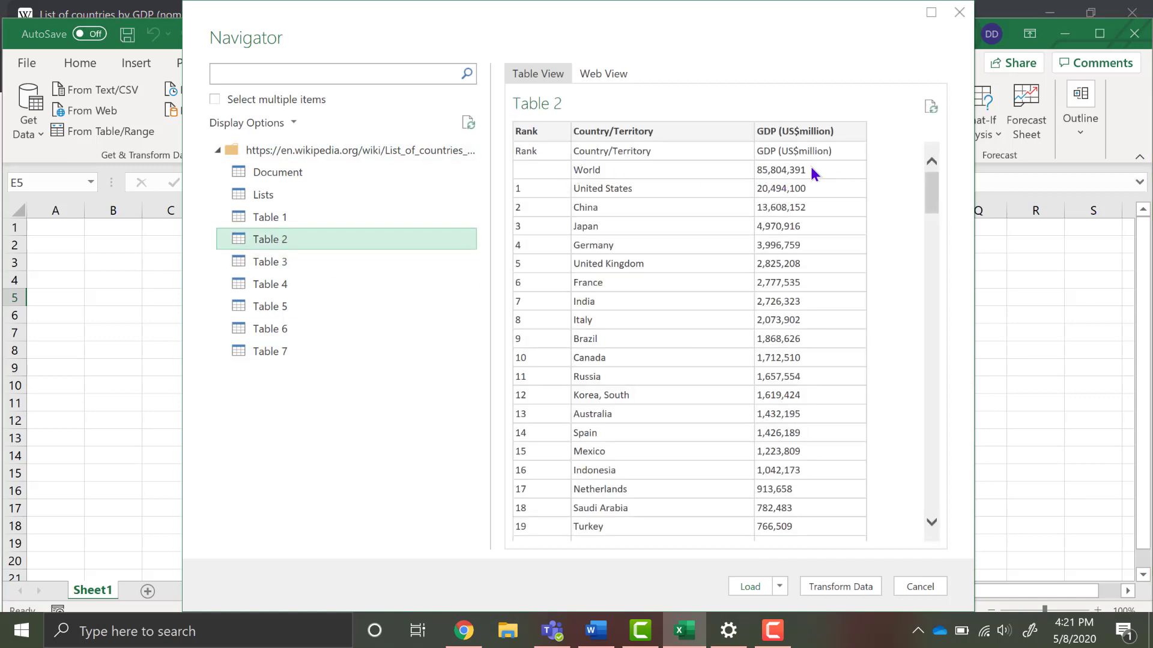
Load Table 2, the World Bank GDP table, as a 193-row query table on a new sheet
{"action": "left_click", "coordinate": [749, 587]}
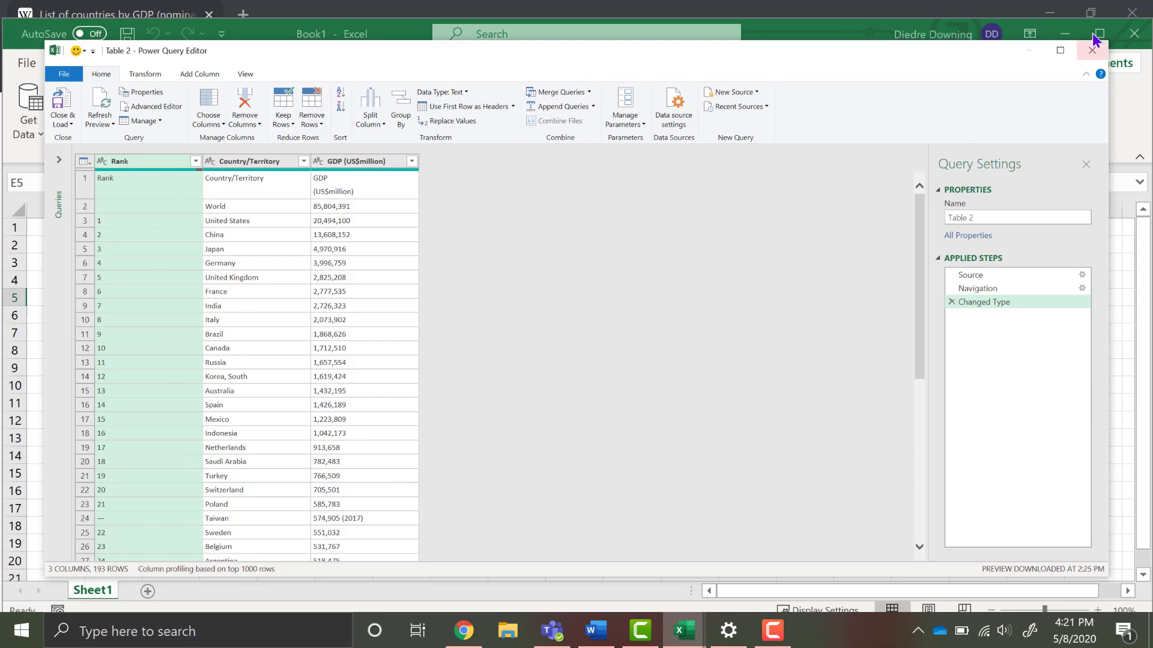
{"action": "left_click", "coordinate": [1092, 50]}
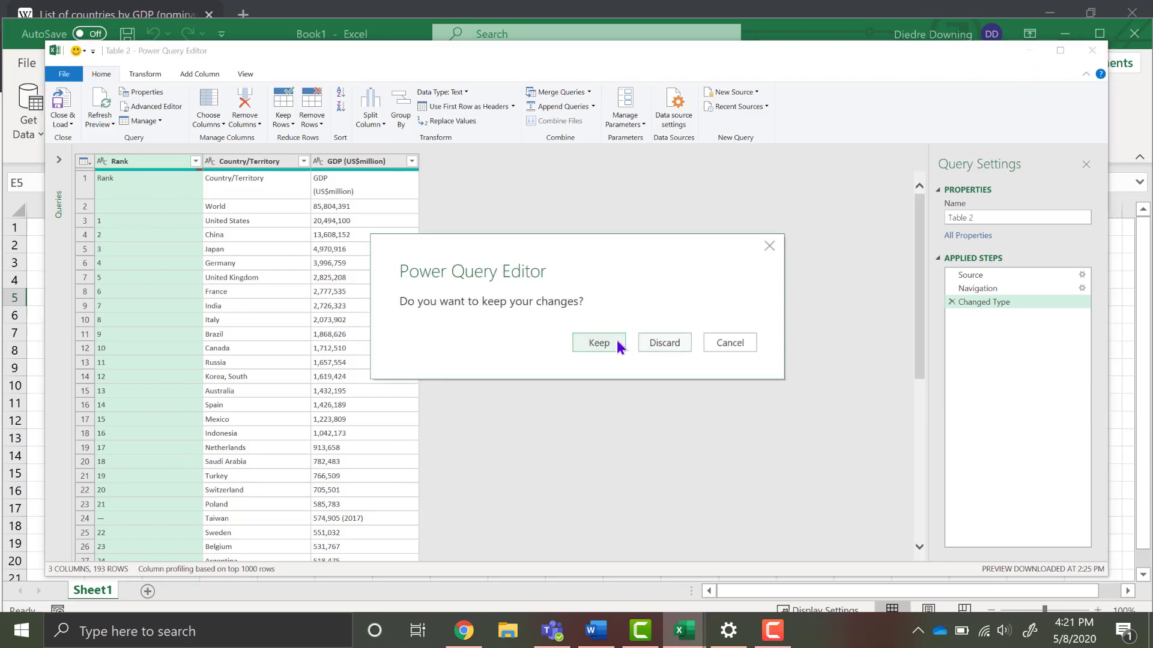
{"action": "left_click", "coordinate": [598, 342]}
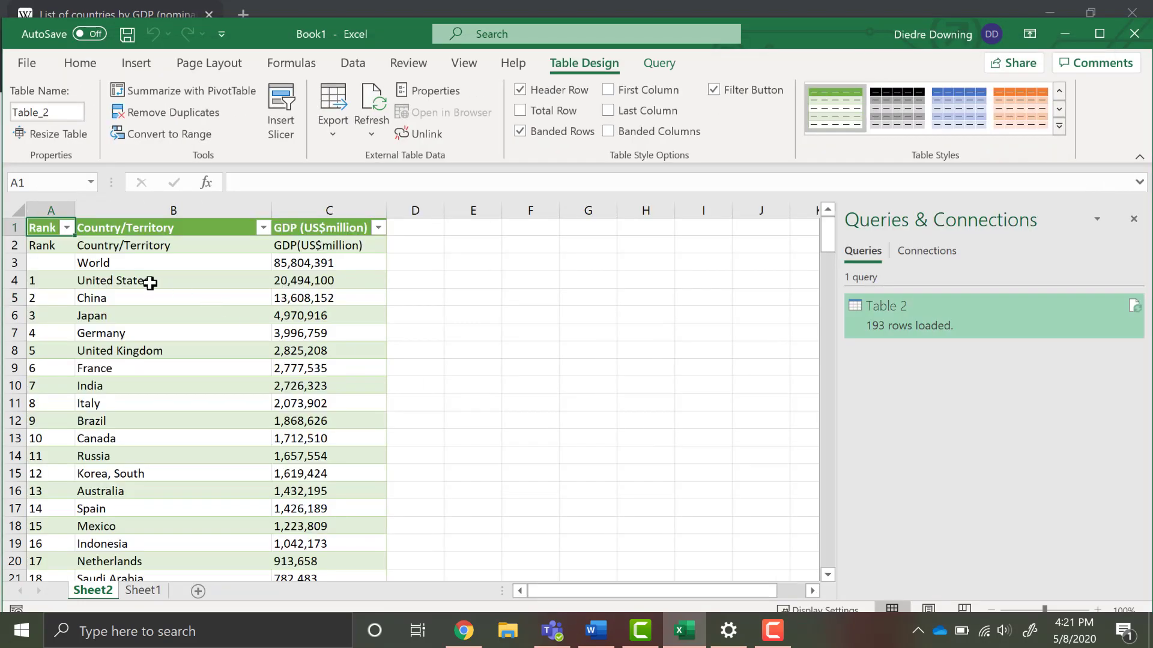
{"action": "mouse_move", "coordinate": [296, 454]}
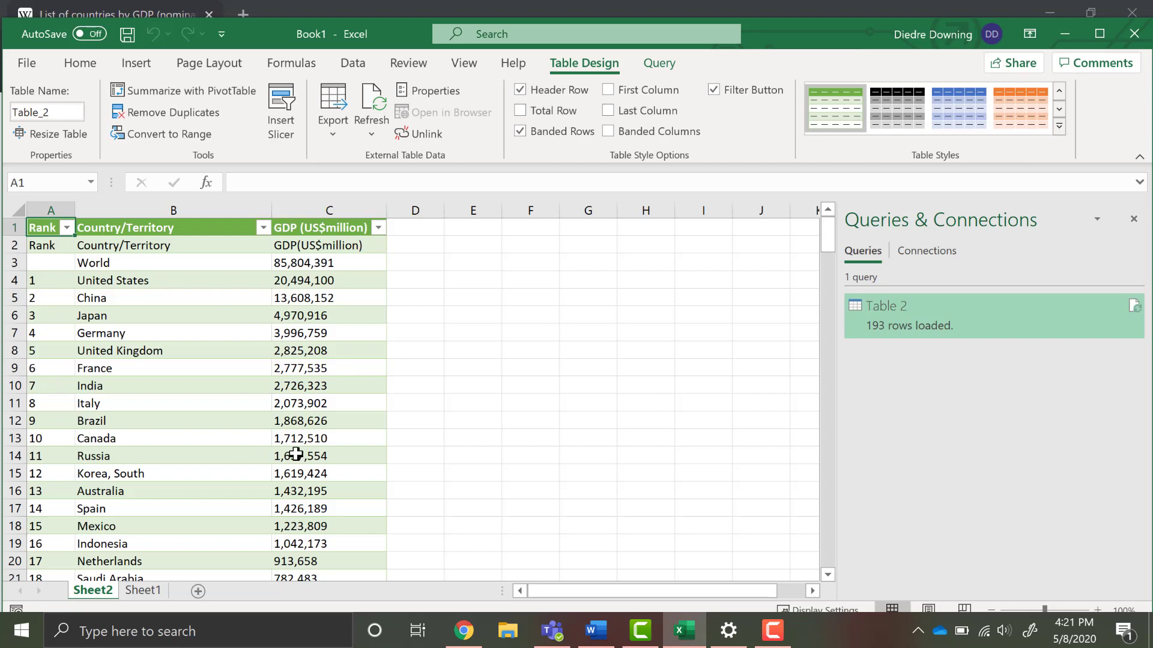